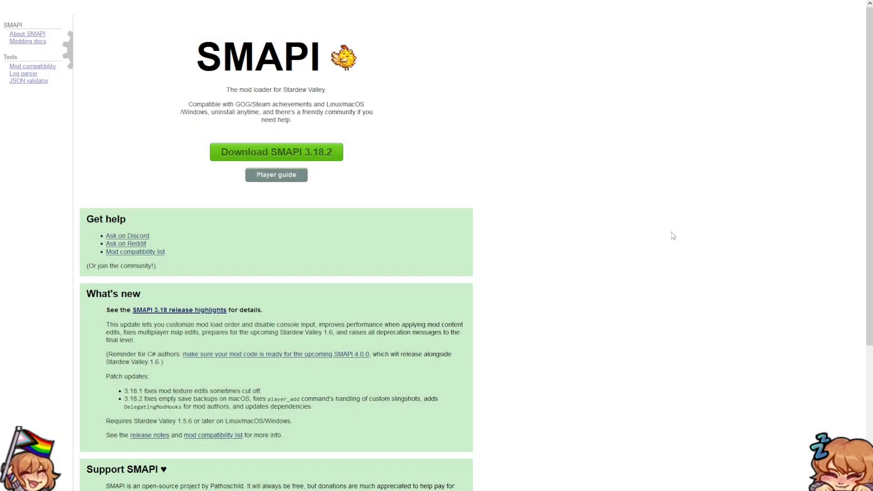
mouse_move(637, 271)
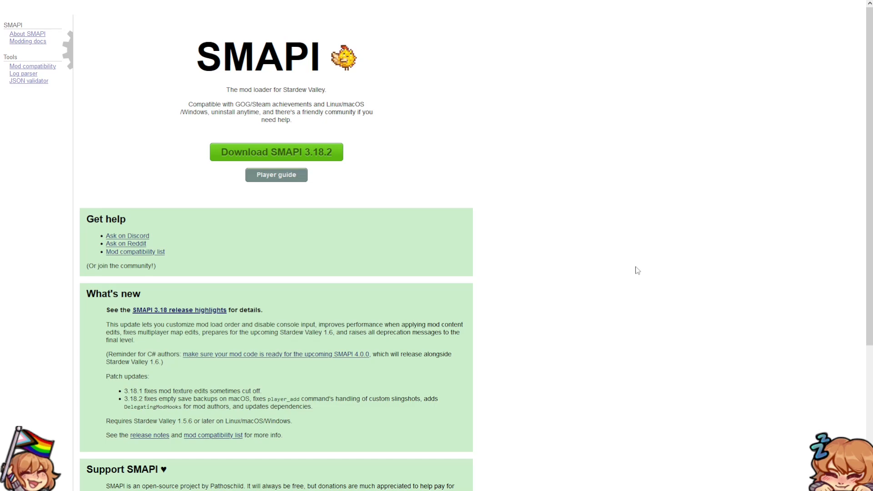
mouse_move(609, 275)
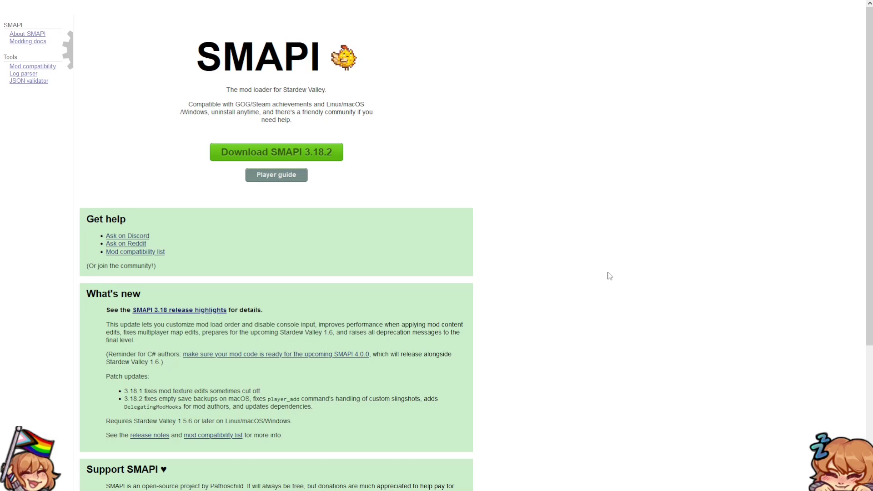
mouse_move(365, 155)
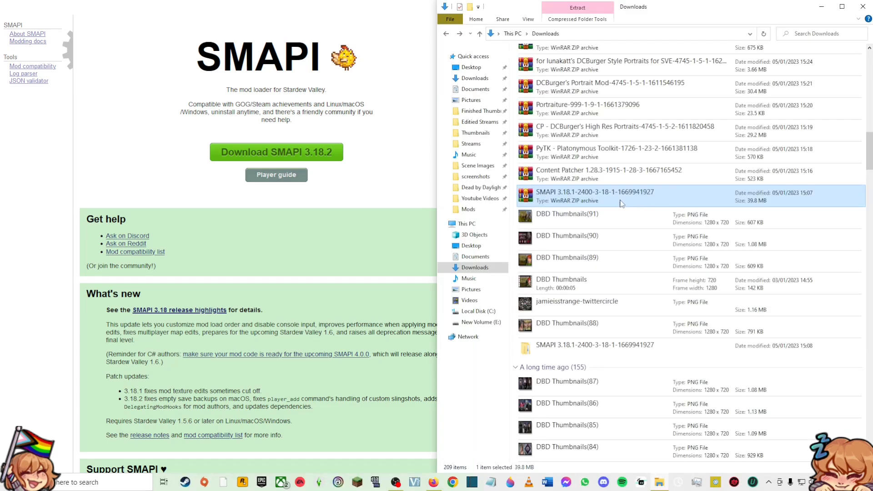
mouse_move(612, 200)
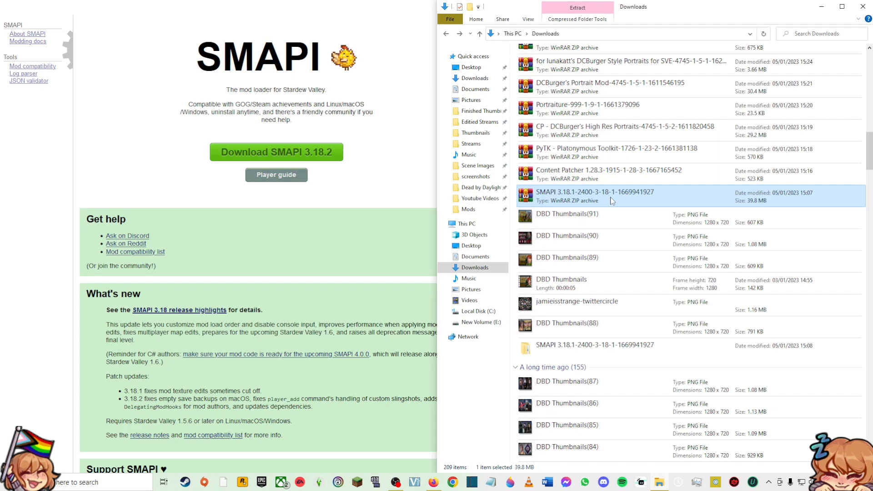
Extract the SMAPI zip in Downloads and run 'install on Windows' from the SMAPI 3.18.1 folder
right_click(595, 196)
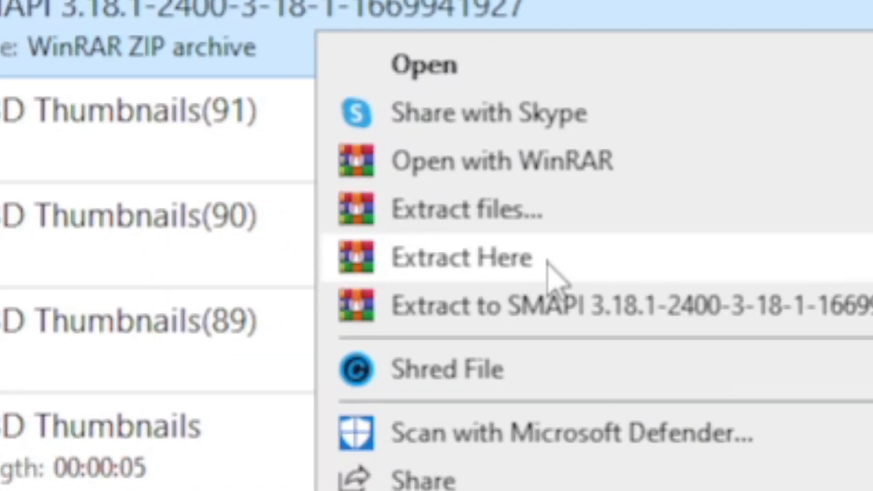
click(459, 257)
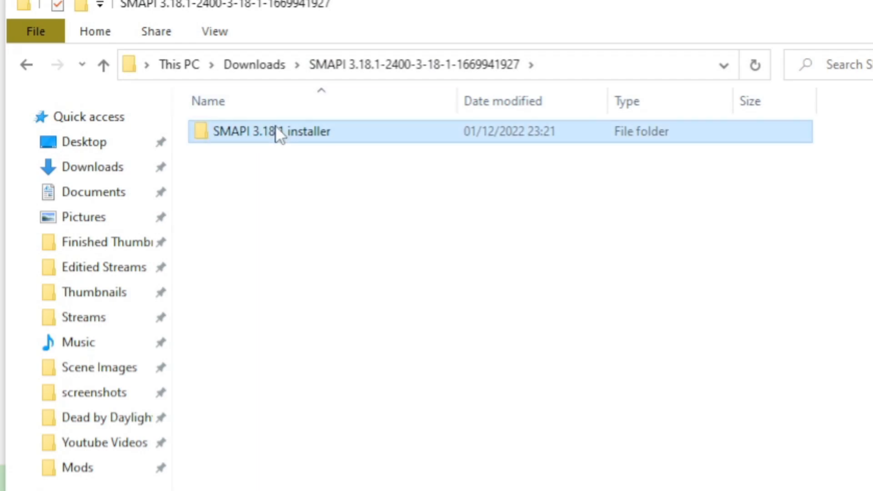
double_click(271, 131)
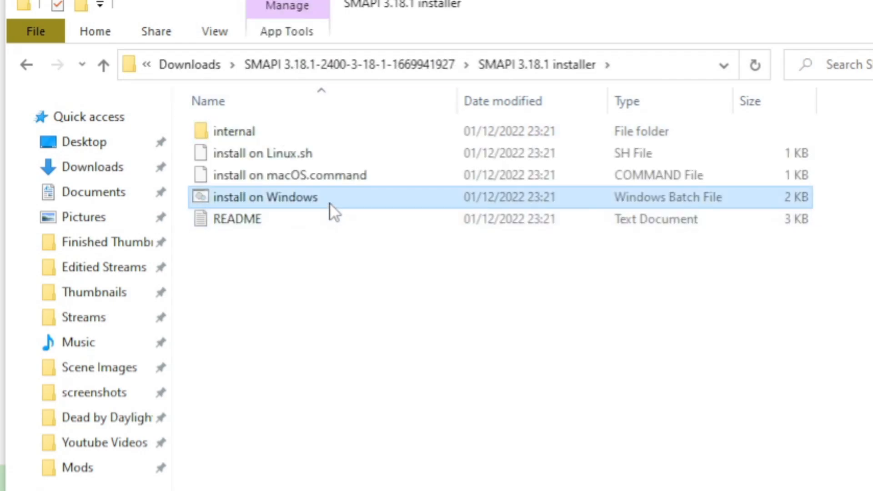
double_click(264, 196)
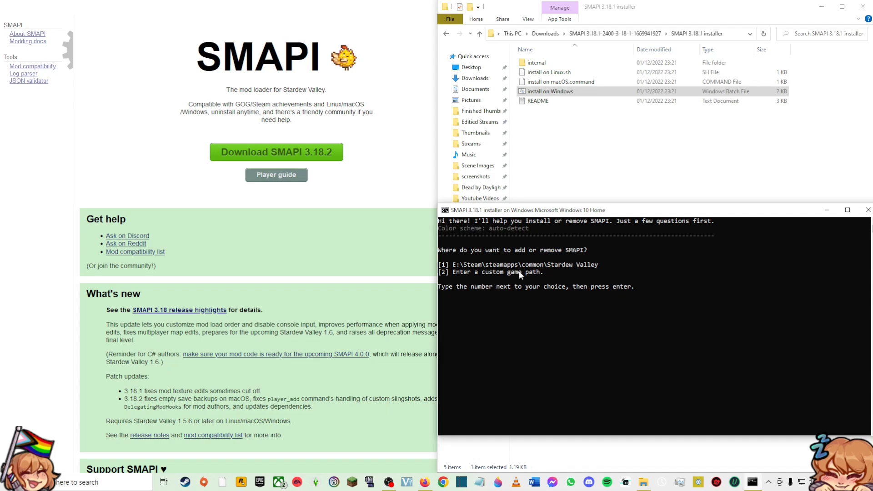
mouse_move(548, 327)
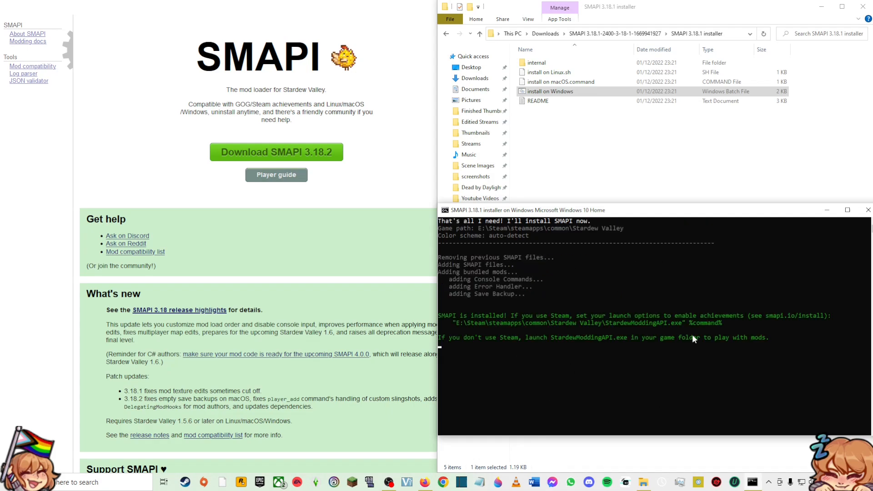
Use the console's Edit > Mark to begin selecting the suggested launch-options line
right_click(523, 211)
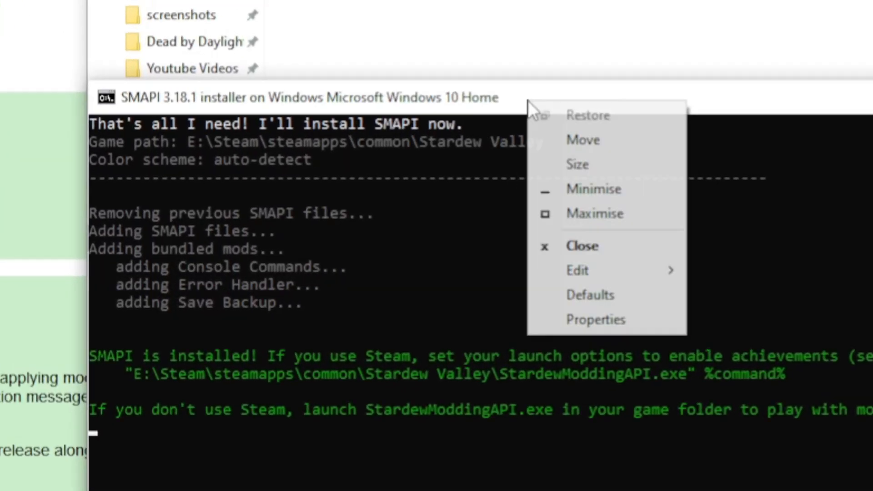
click(577, 270)
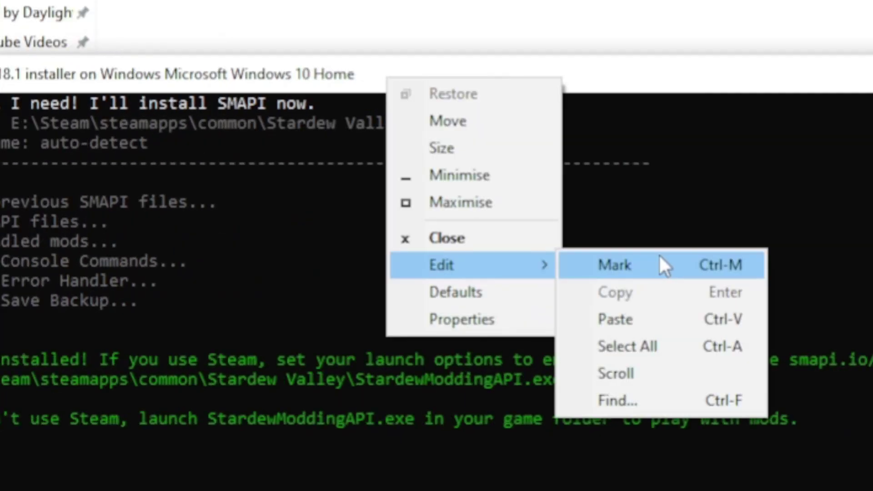
click(615, 264)
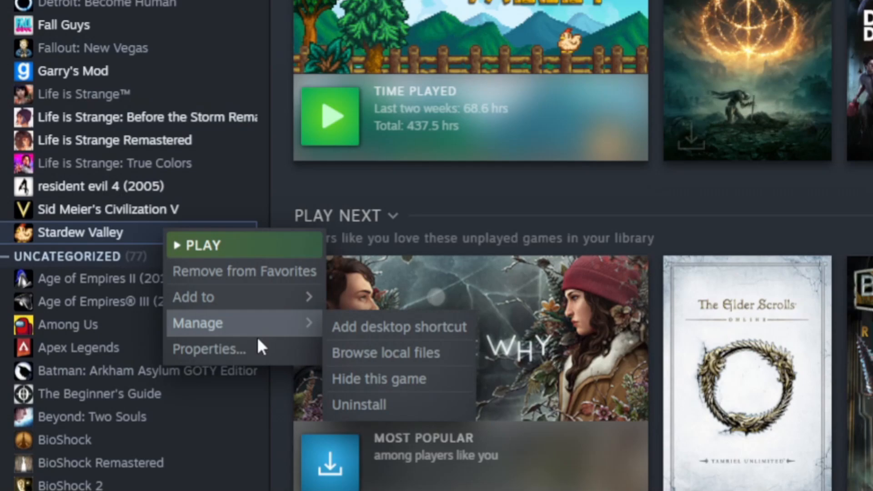
Bring up Stardew Valley's Properties in the Steam library to reach Launch Options
click(208, 348)
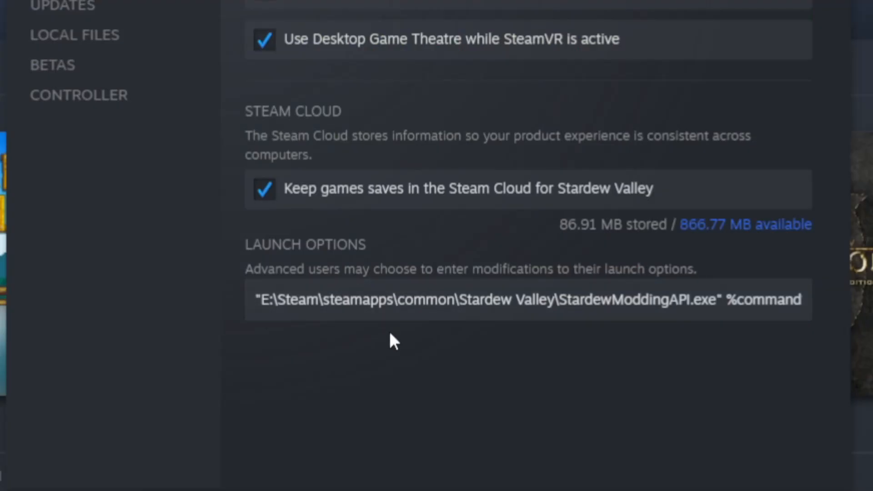
mouse_move(666, 288)
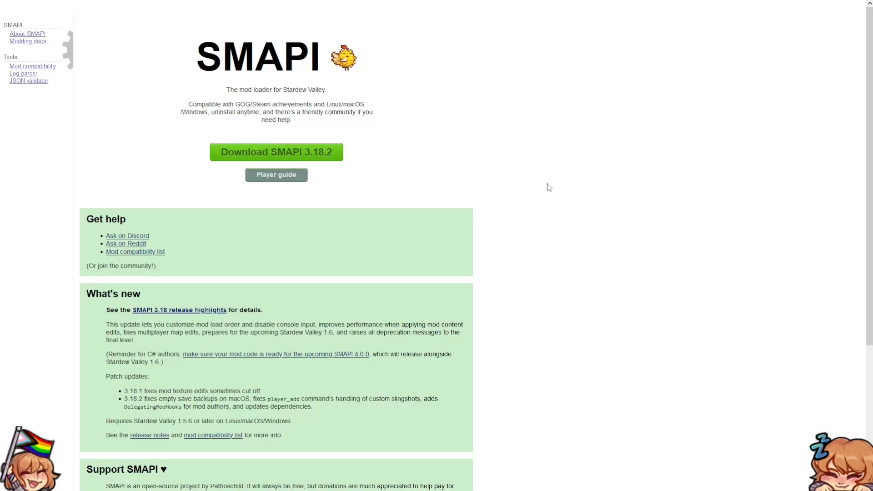
mouse_move(32, 66)
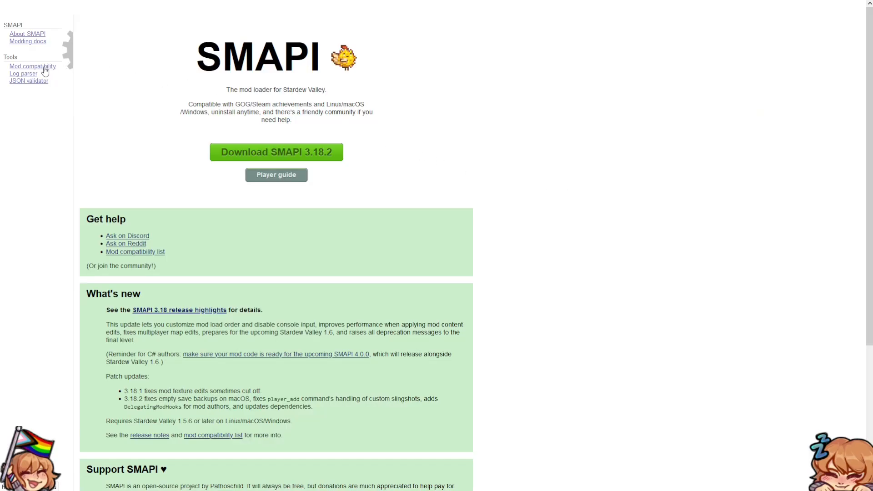
Show the Mod compatibility list from the Tools sidebar and browse its table
click(33, 67)
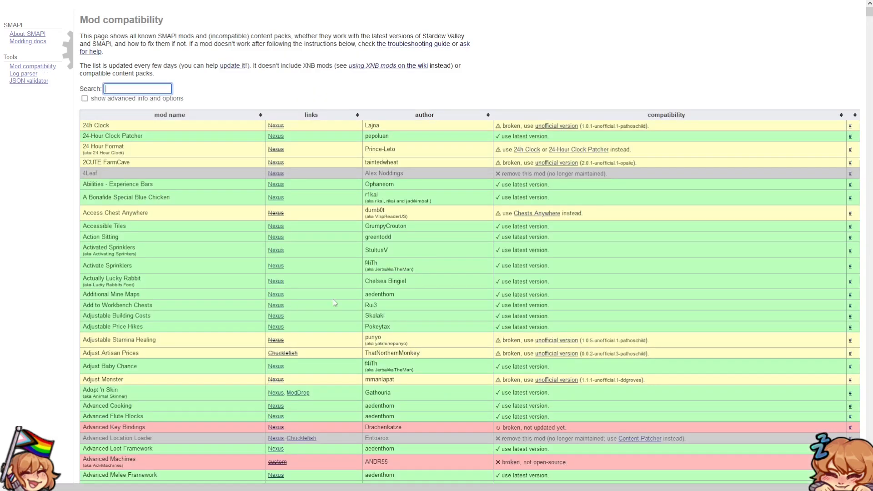
mouse_move(331, 294)
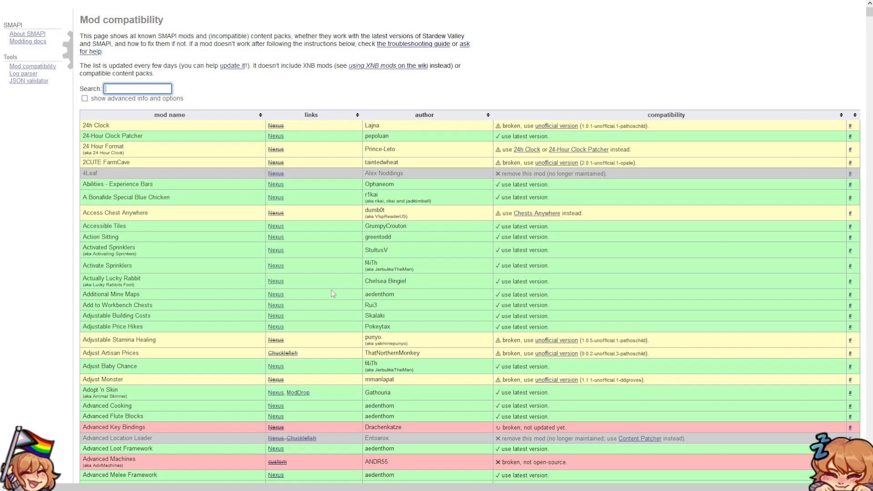
mouse_move(328, 257)
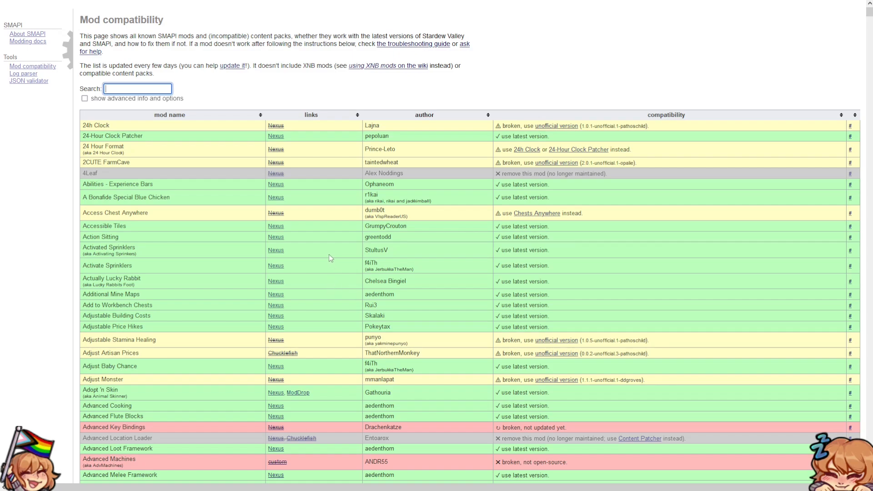
scroll(down, 3)
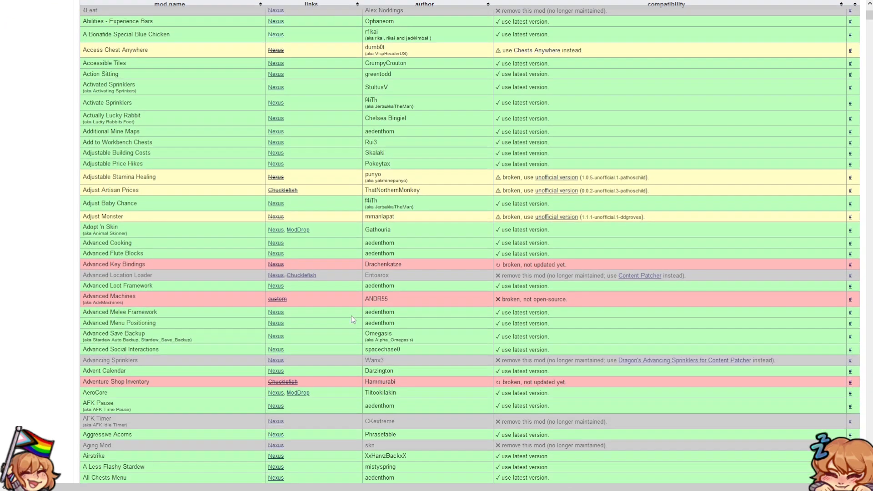
scroll(down, 3)
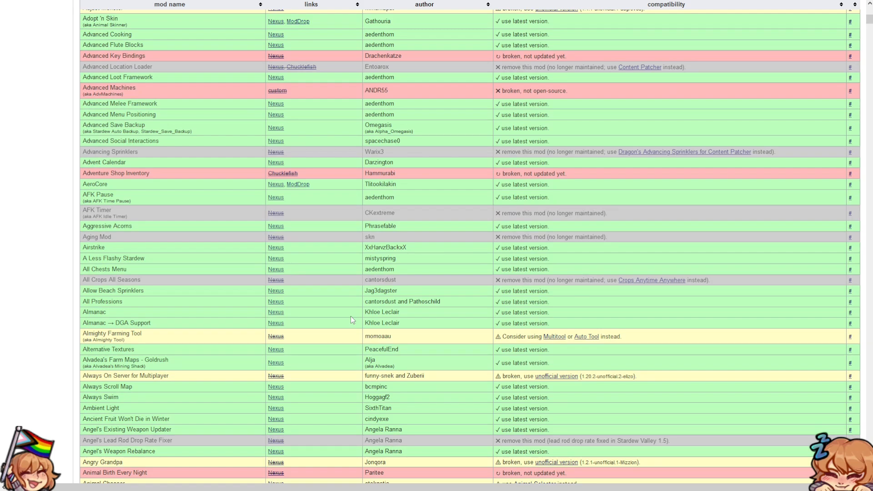
scroll(down, 3)
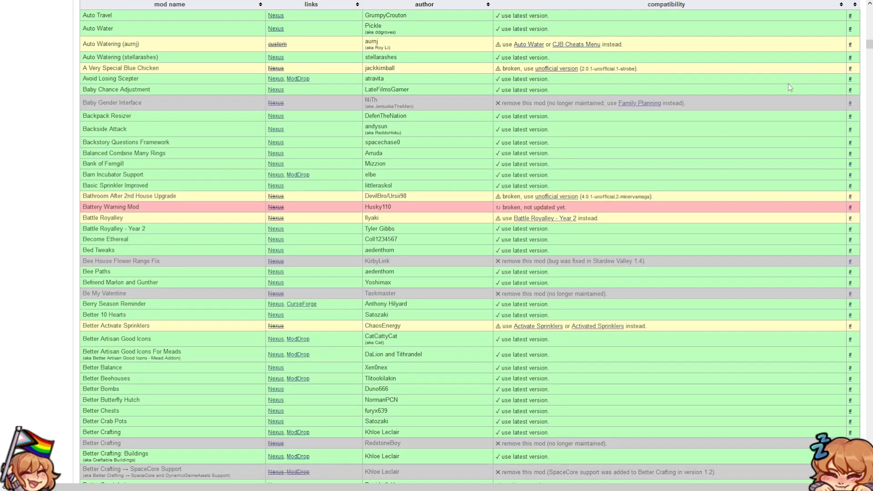
scroll(up, 3)
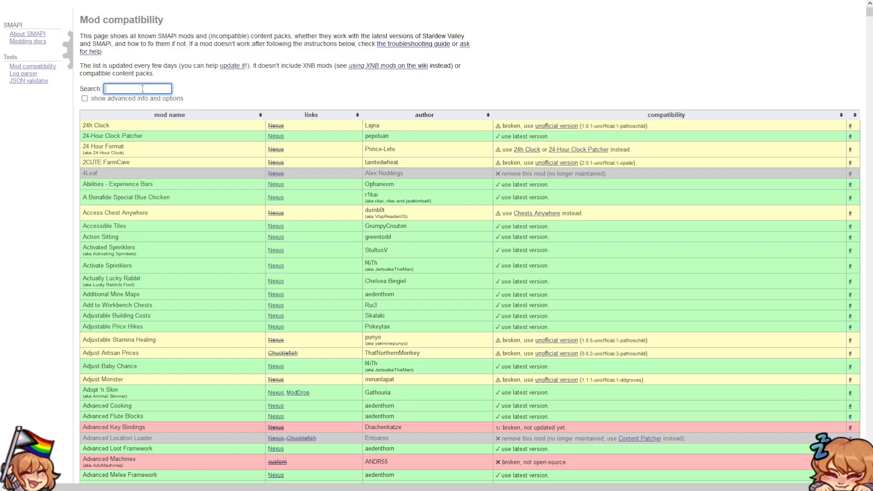
Filter the list by 'UI' and bring up link options for Ui Info Suite's Nexus page
text(UI)
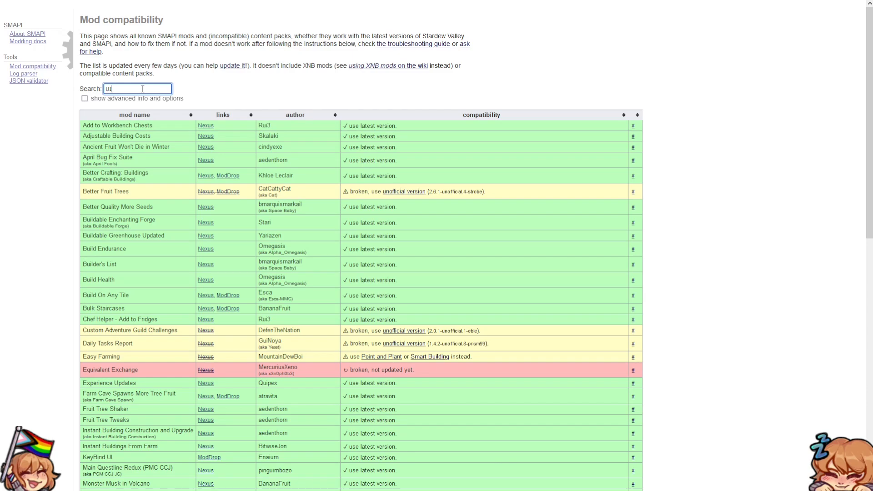
scroll(down, 3)
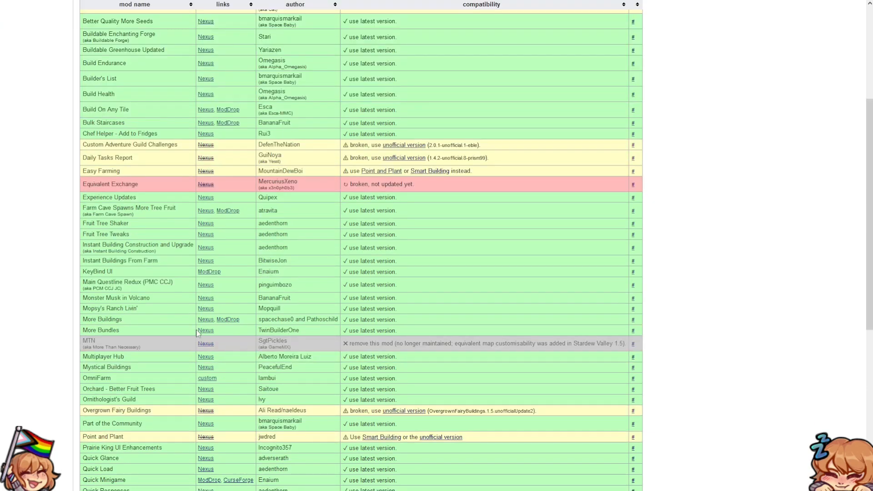
scroll(down, 3)
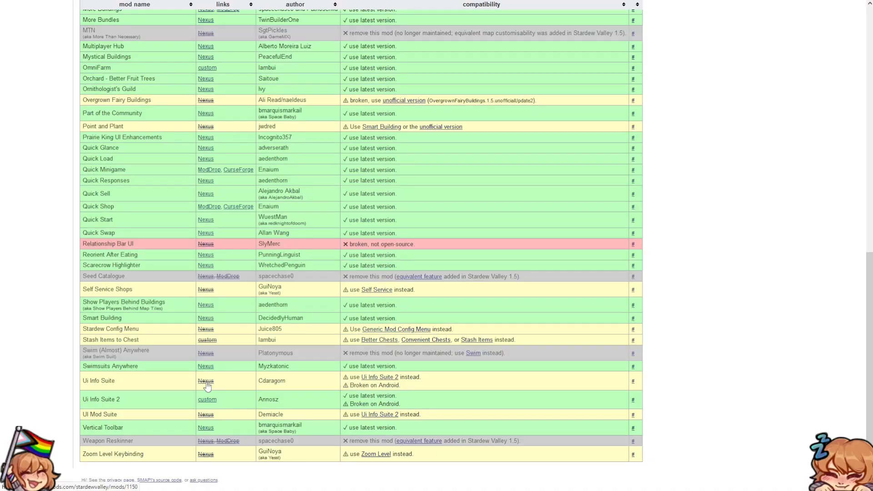
mouse_move(132, 394)
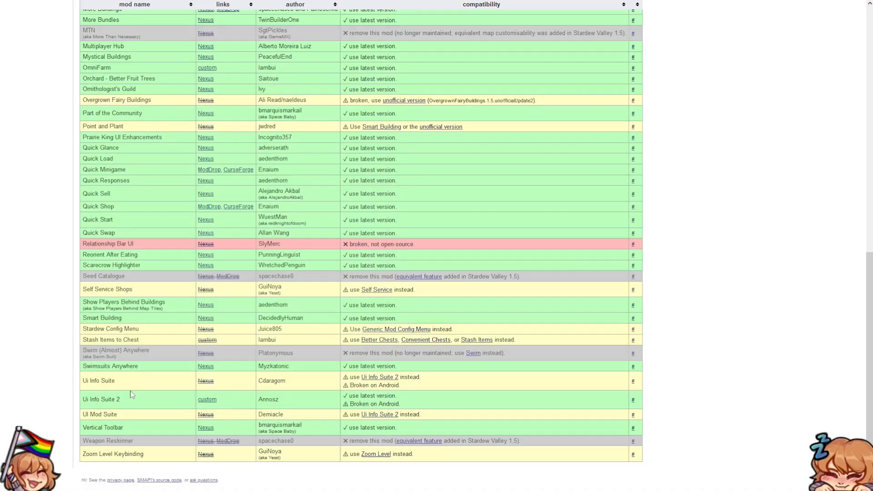
right_click(205, 244)
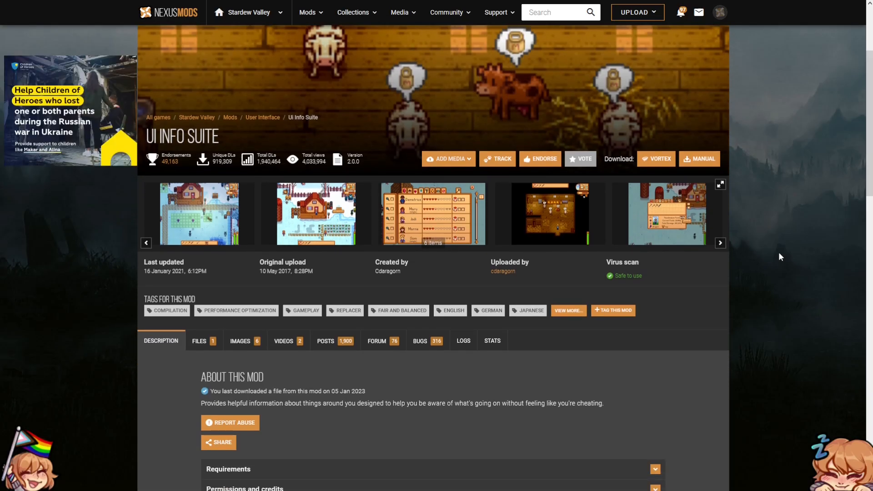
Request a Manual download of UI Info Suite and continue past the required-files notice
scroll(down, 3)
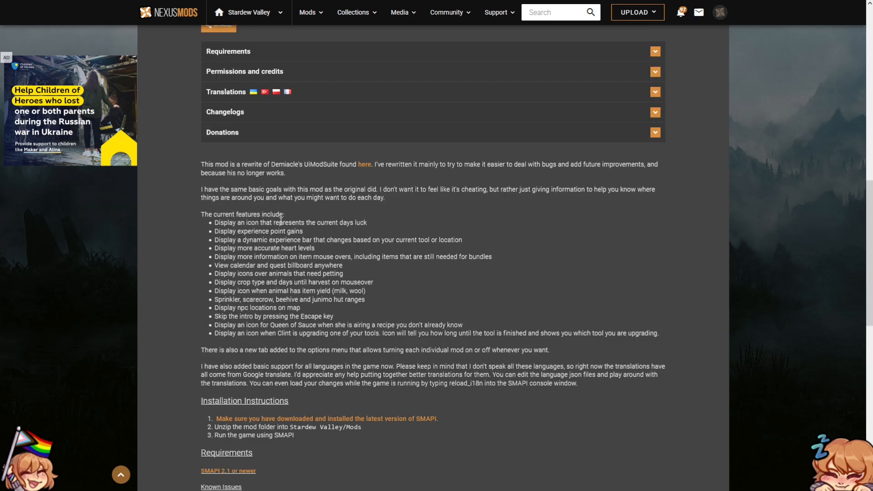
mouse_move(252, 239)
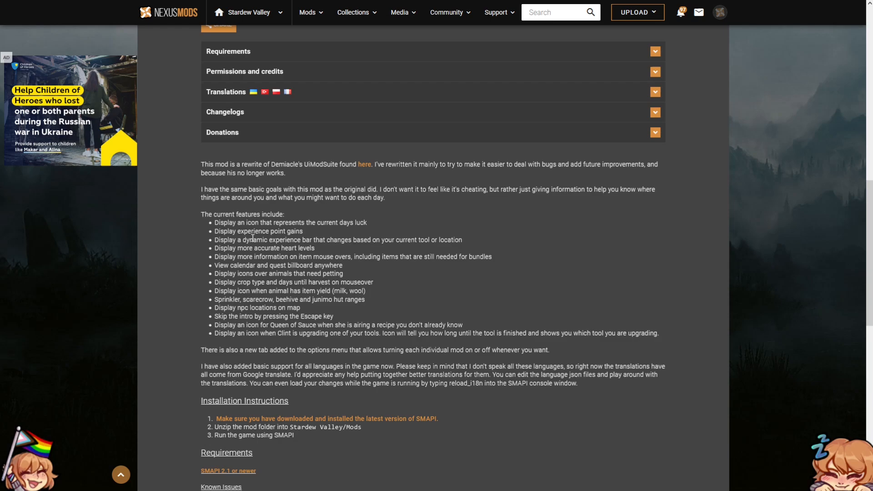
mouse_move(394, 235)
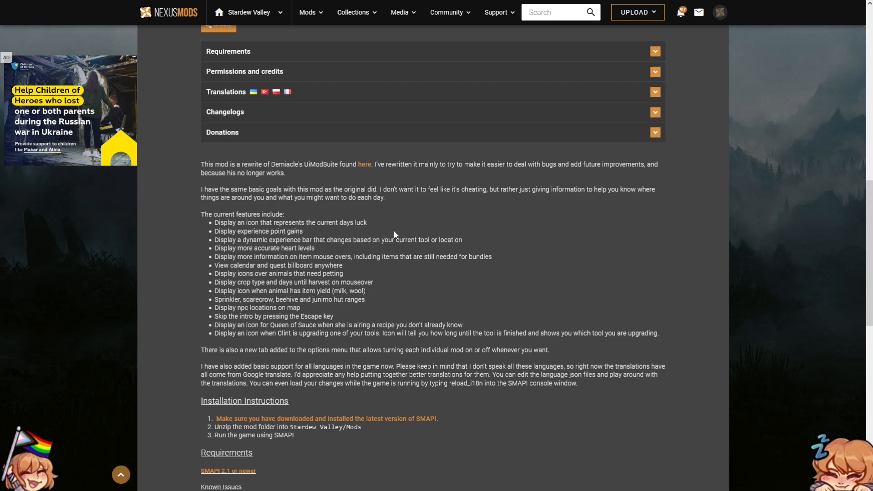
mouse_move(229, 310)
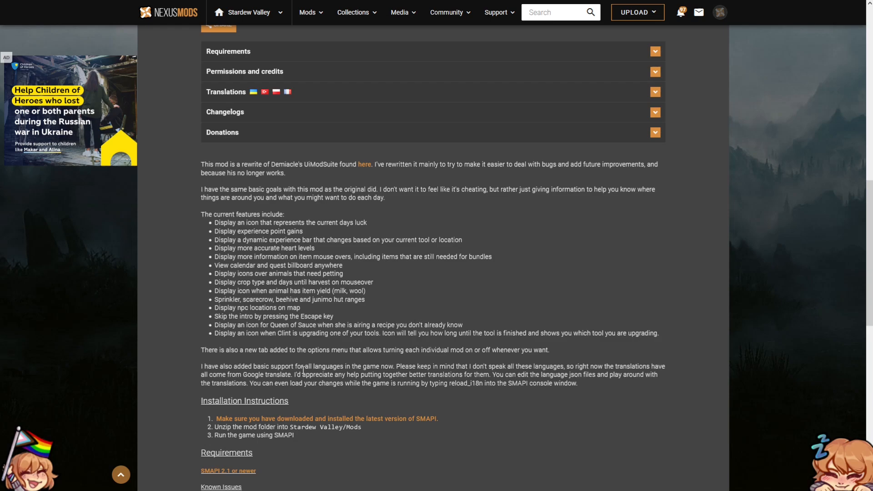
scroll(up, 3)
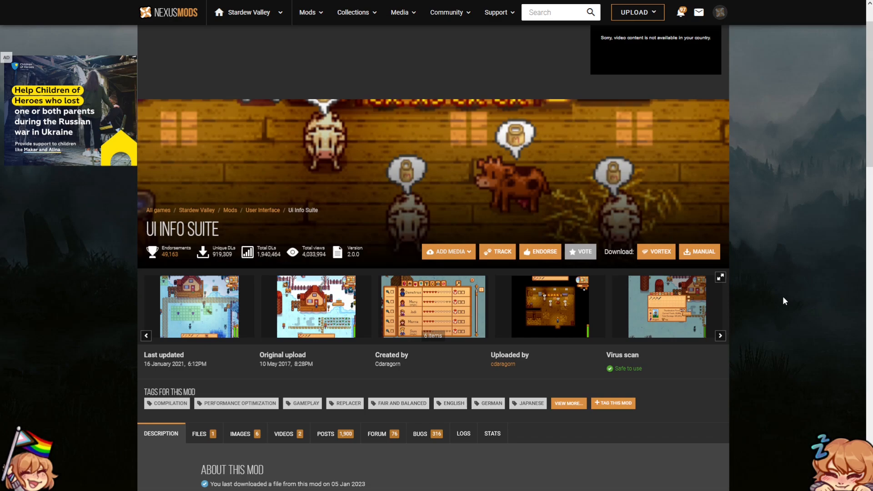
click(720, 12)
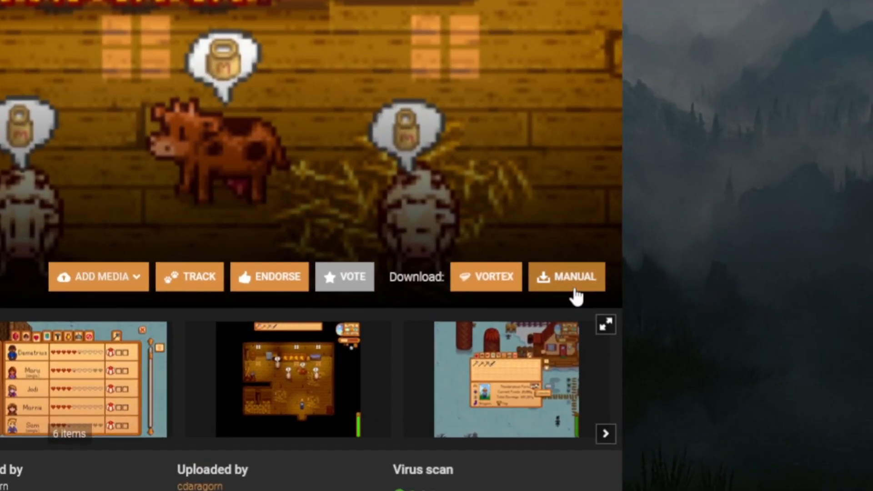
click(566, 276)
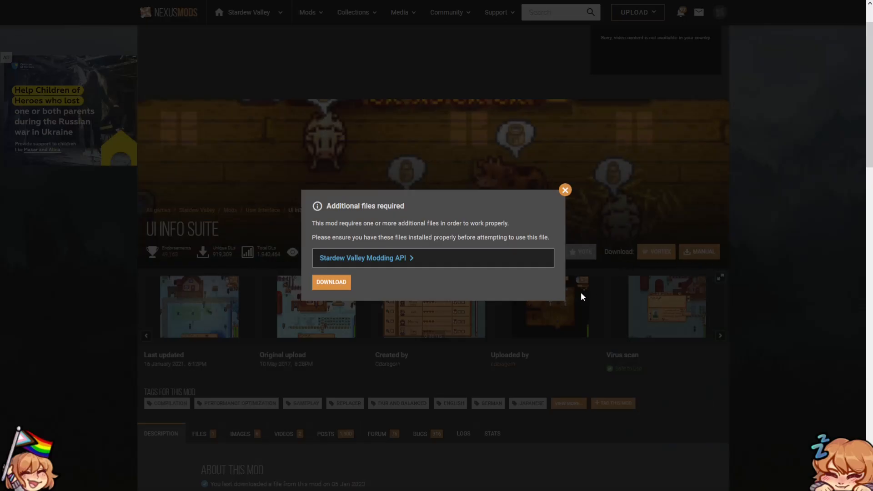
mouse_move(331, 282)
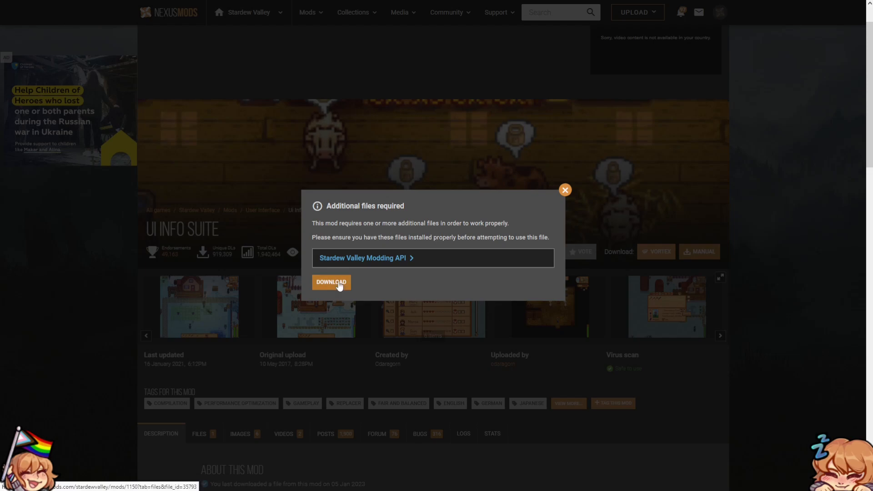
click(331, 282)
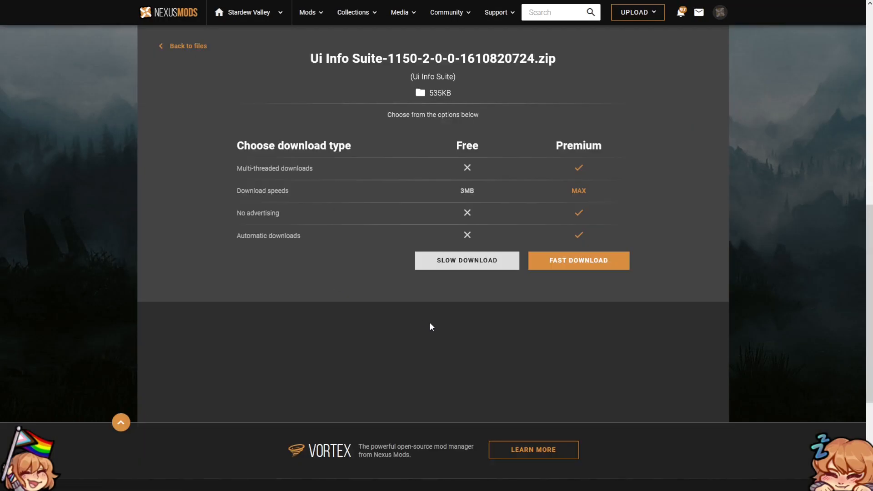
Choose Slow Download so the UI Info Suite zip lands in Downloads
click(466, 260)
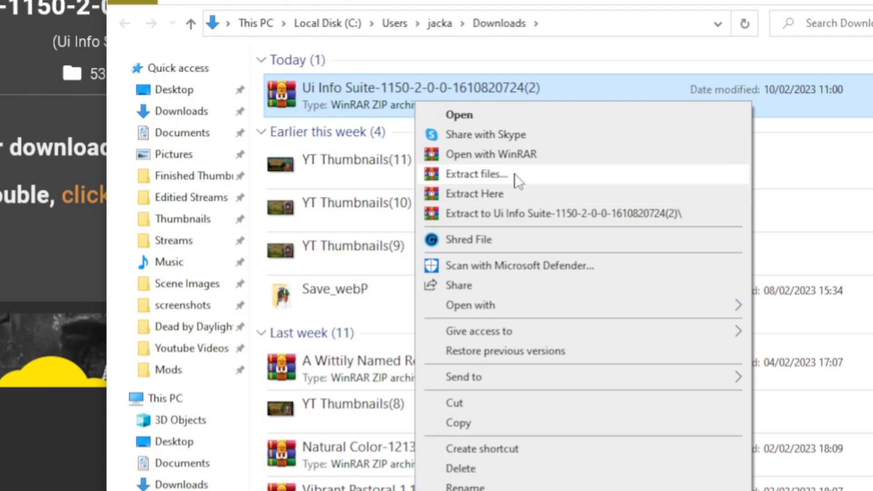
Bring up 'Extract files...' targeting the Stardew Valley Mods folder, then close it
click(475, 174)
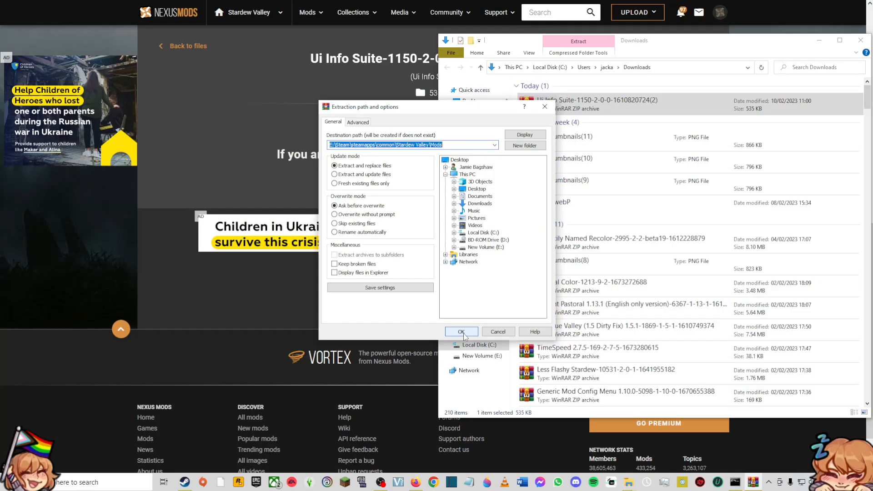
mouse_move(544, 106)
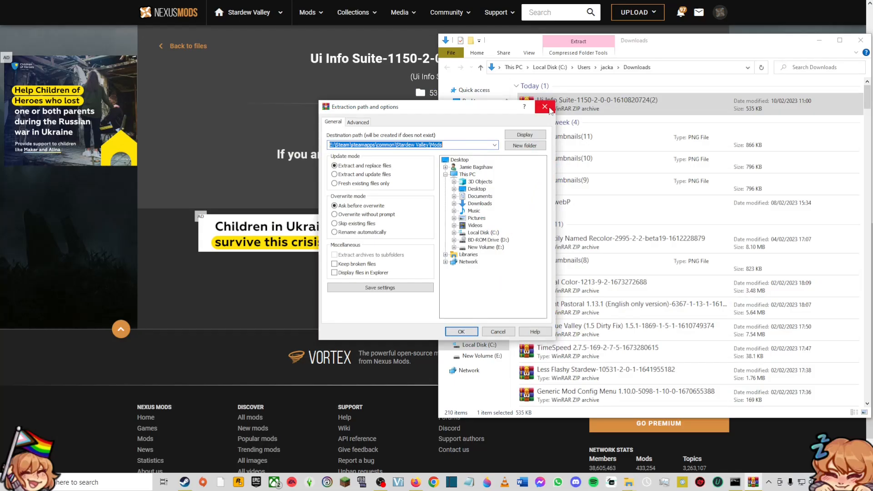
click(543, 106)
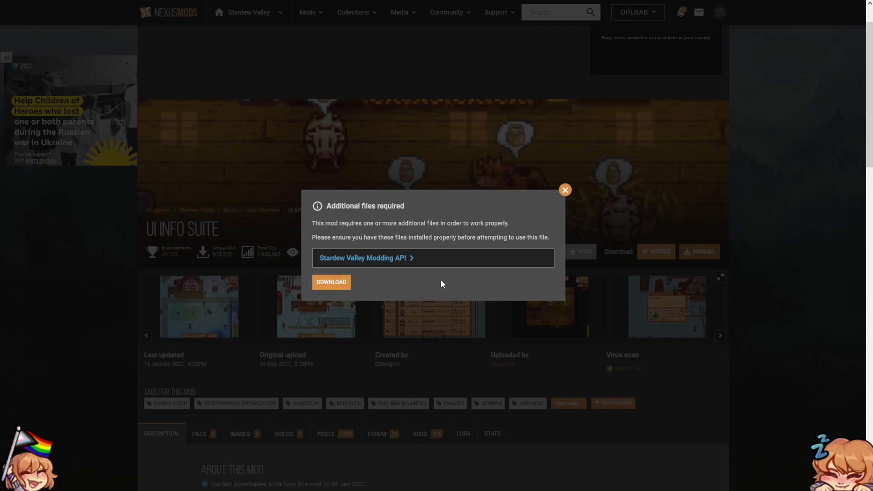
mouse_move(404, 290)
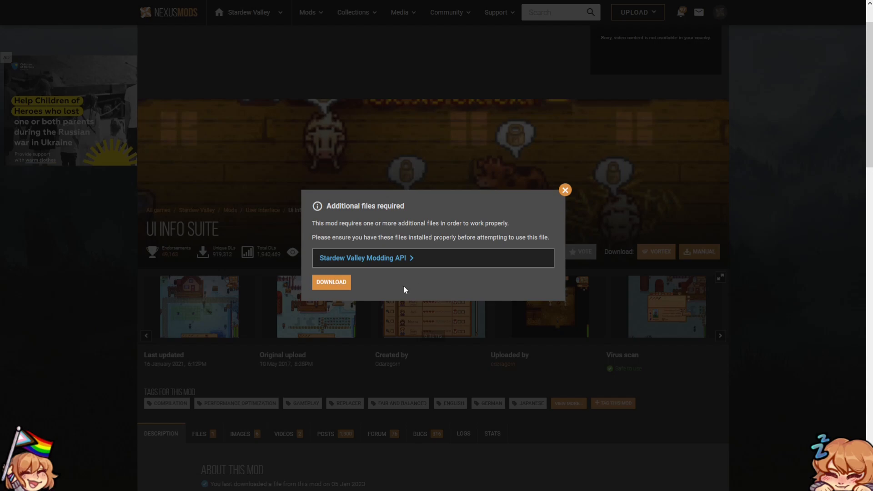
mouse_move(418, 293)
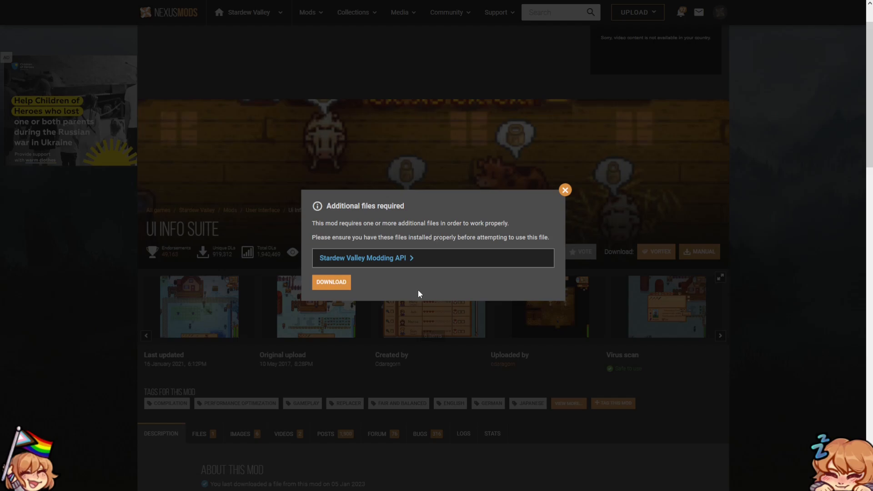
mouse_move(415, 216)
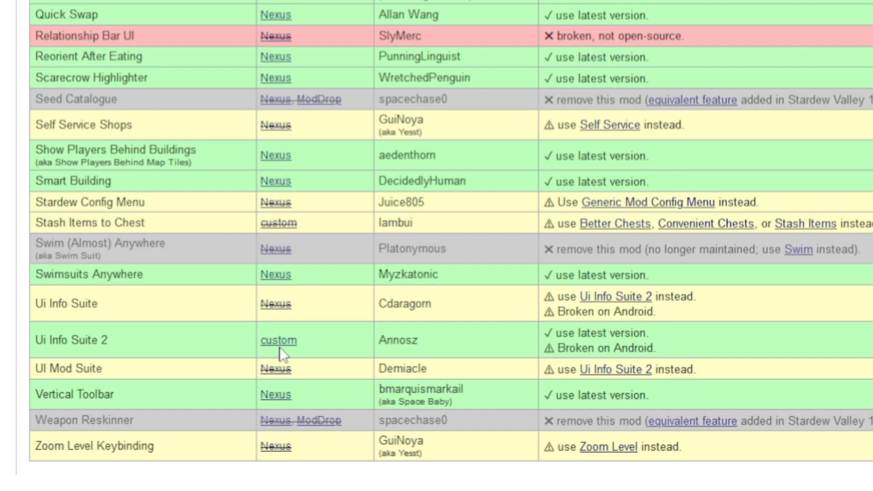
Download UIInfoSuite2.zip from the Ui Info Suite 2 2.2.9 GitHub release
click(279, 340)
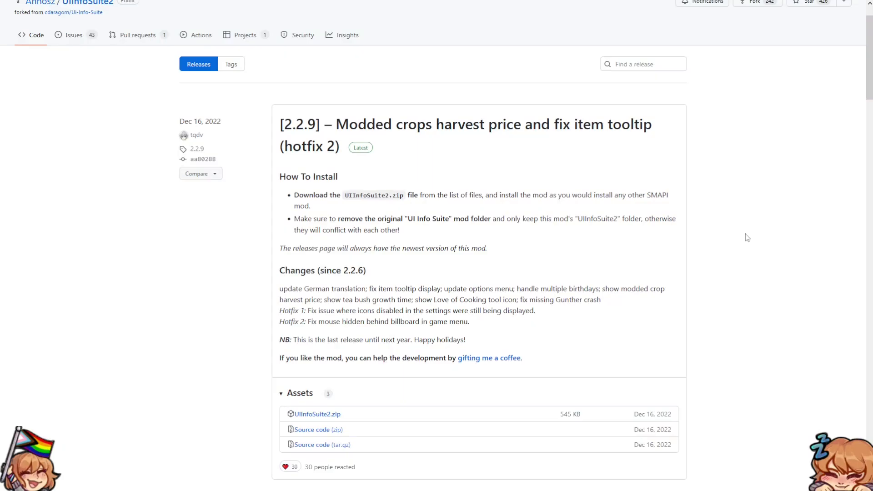
mouse_move(741, 237)
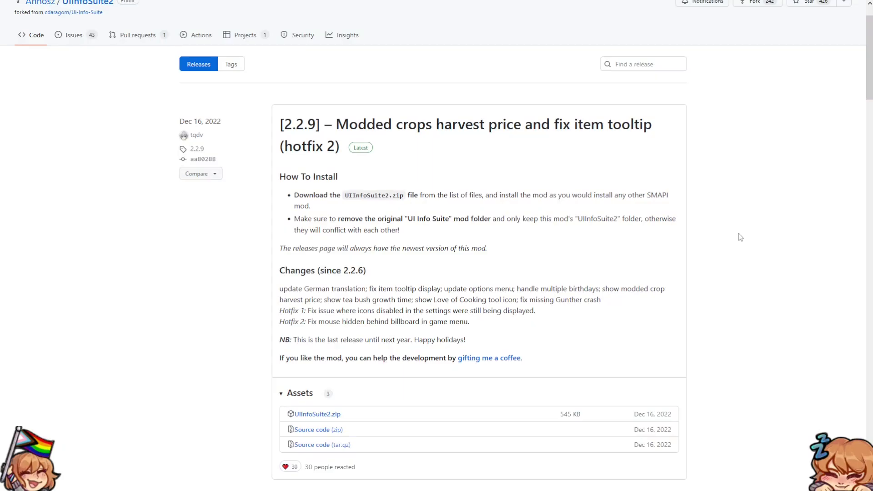
mouse_move(450, 410)
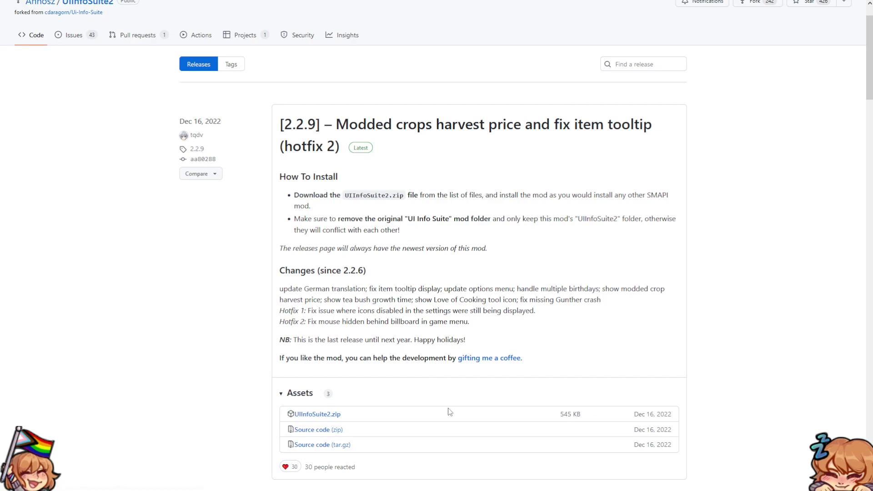
click(317, 413)
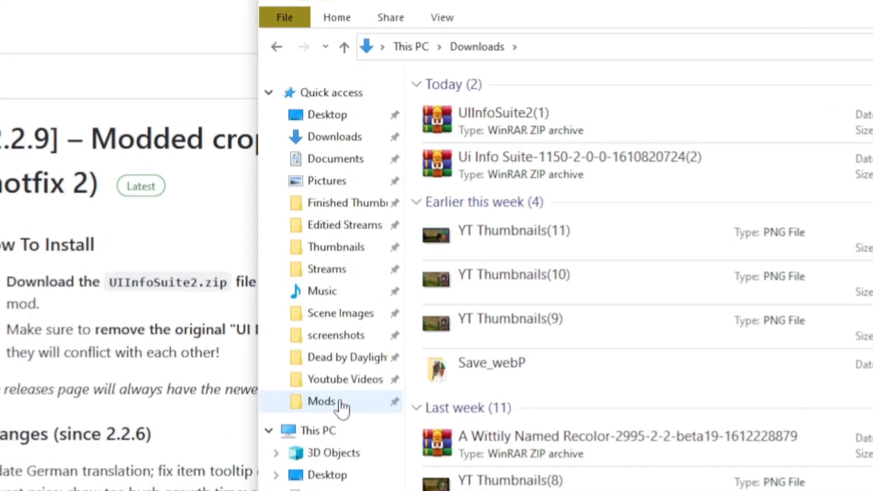
Show the pinned Mods folder with UIInfoSuite2 among the installed mods
click(321, 401)
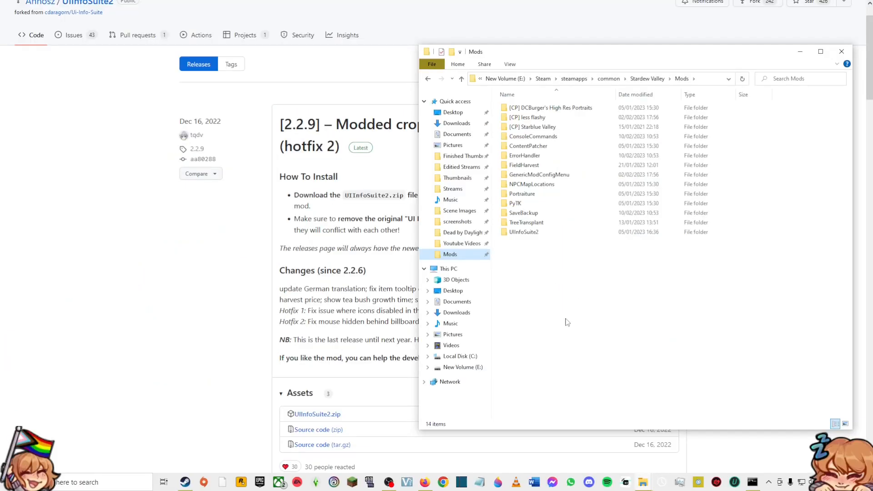
mouse_move(564, 311)
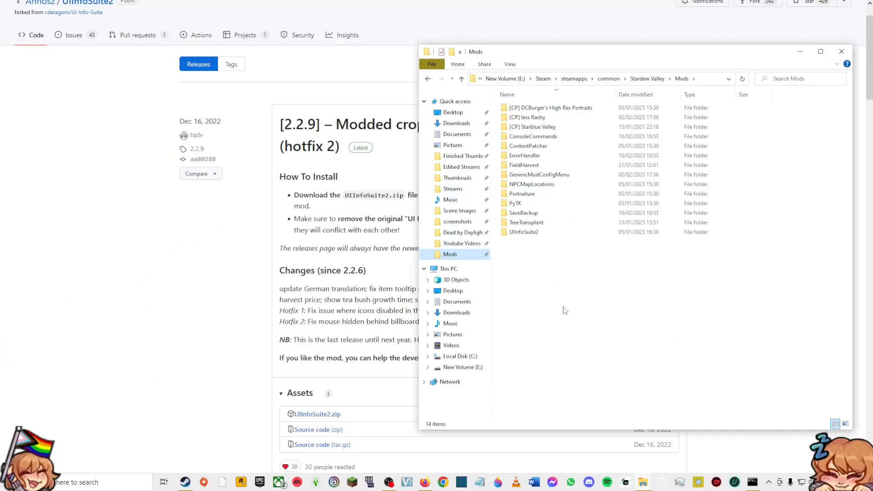
mouse_move(641, 300)
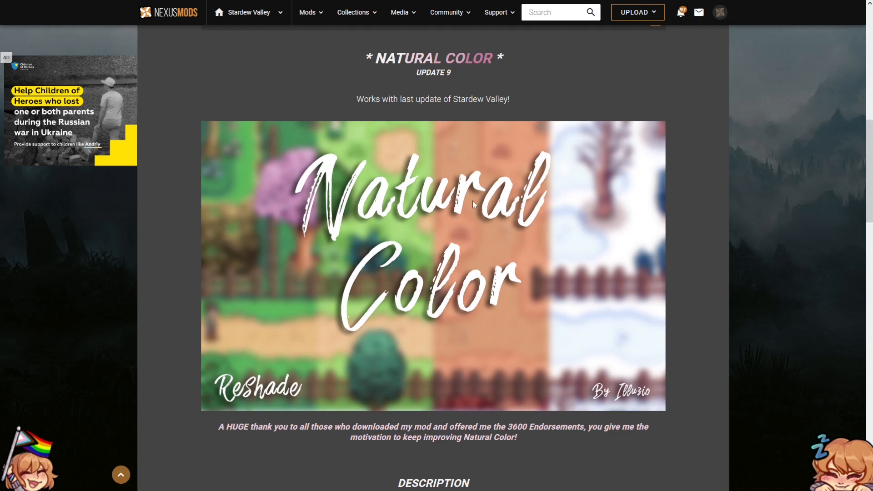
Review Natural Color's Installation section and go up to the Stardew Valley game folder above Mods
scroll(down, 3)
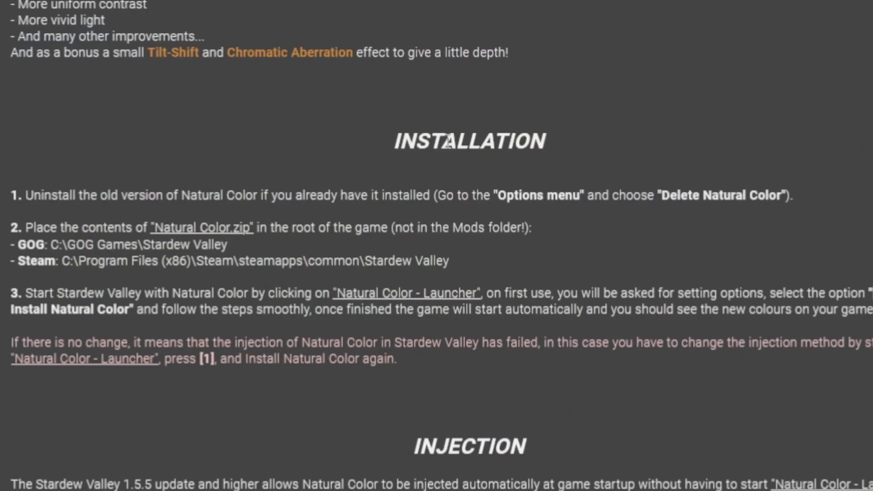
mouse_move(184, 228)
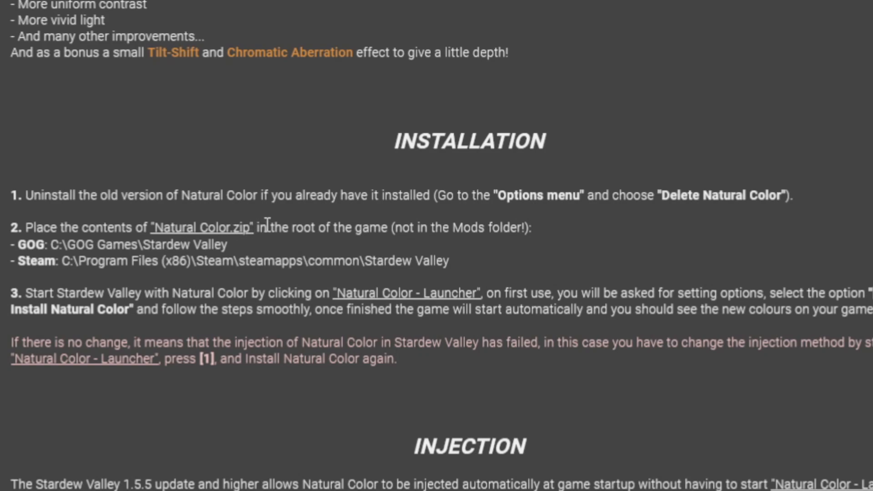
mouse_move(532, 223)
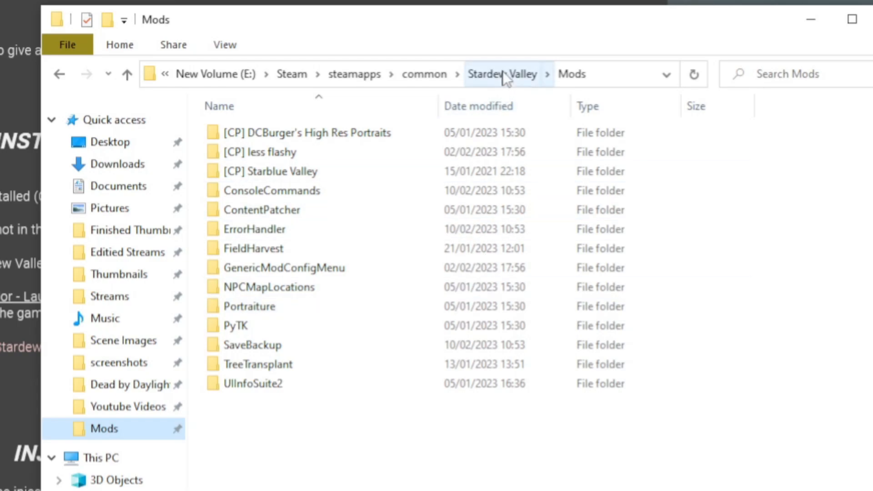
click(502, 74)
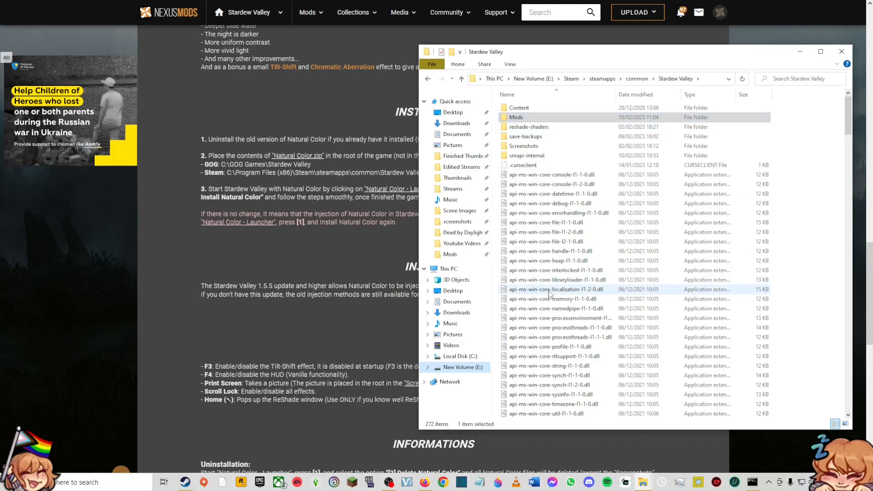
scroll(down, 3)
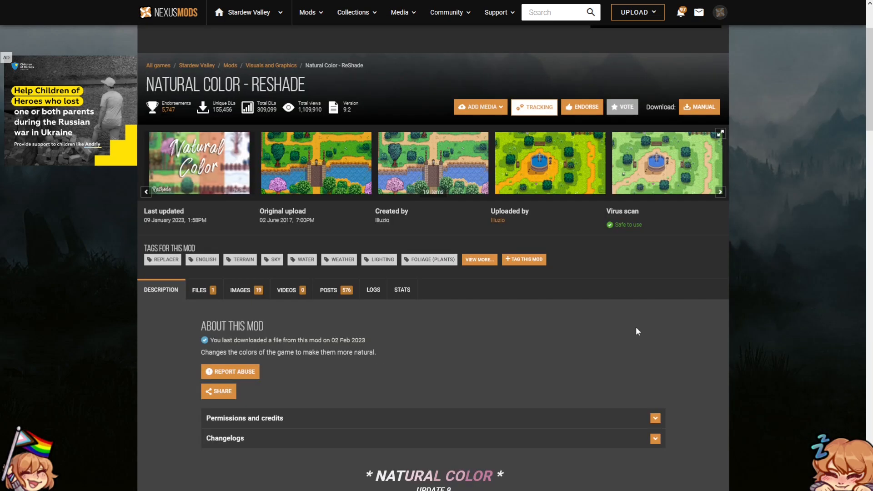
Scroll through Natural Color's description and installation notes before returning to the SMAPI compatibility list
scroll(down, 3)
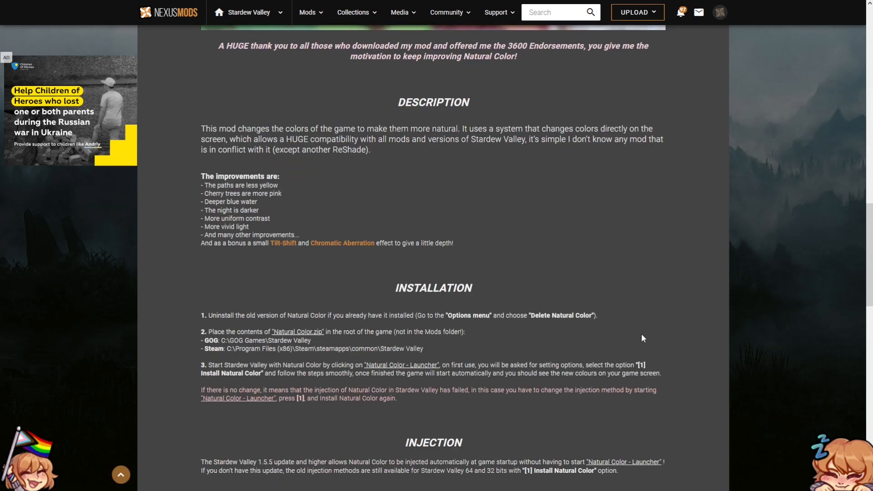
scroll(up, 3)
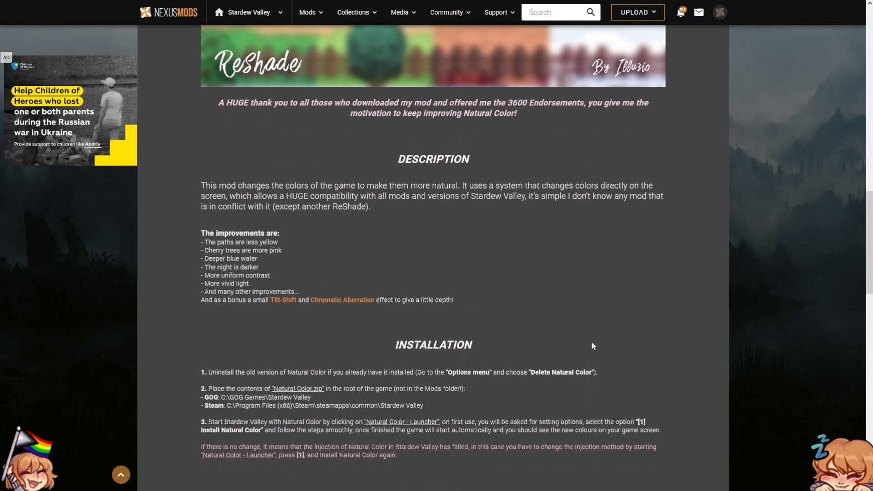
scroll(up, 3)
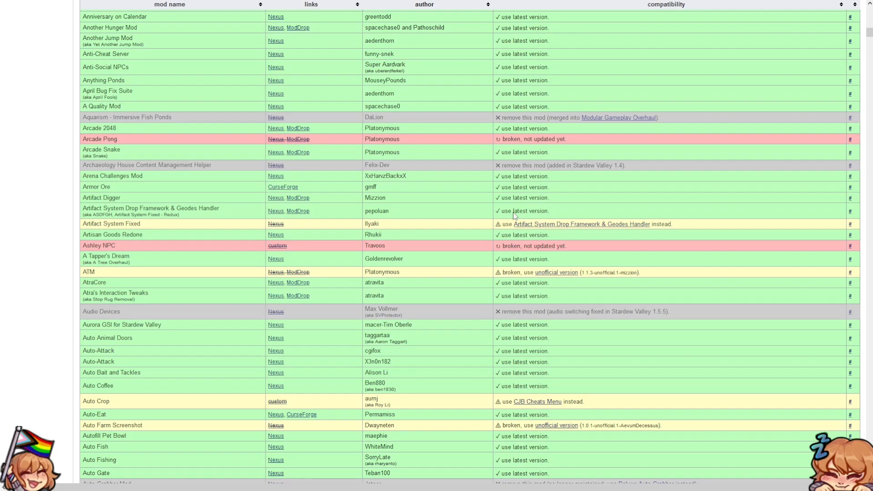
Scroll down the SMAPI mod compatibility table before switching to the wiki's Getting Started guide
scroll(down, 3)
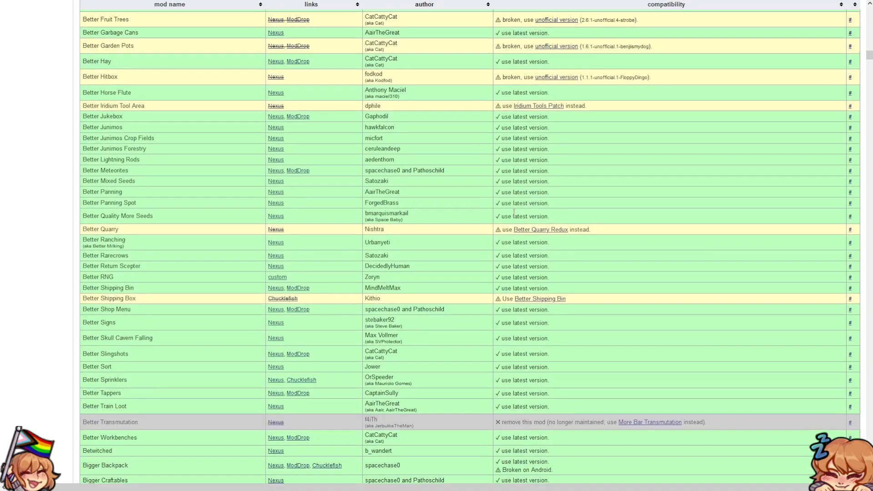
scroll(down, 3)
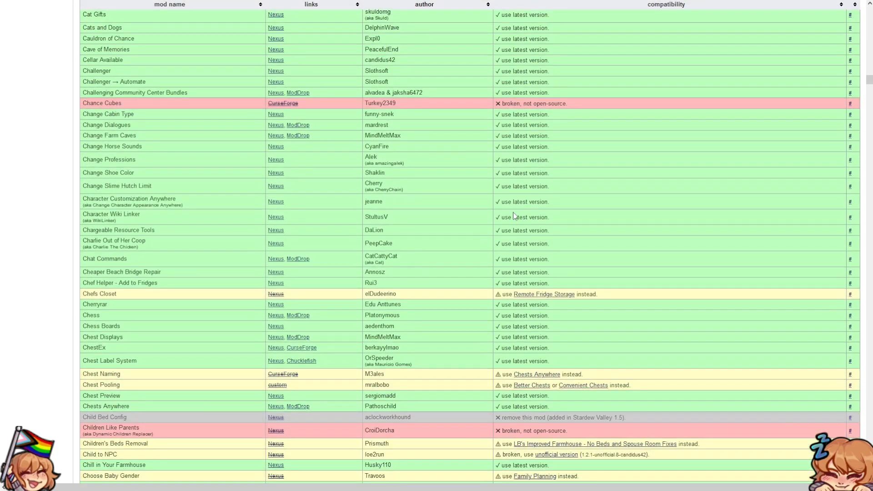
scroll(down, 3)
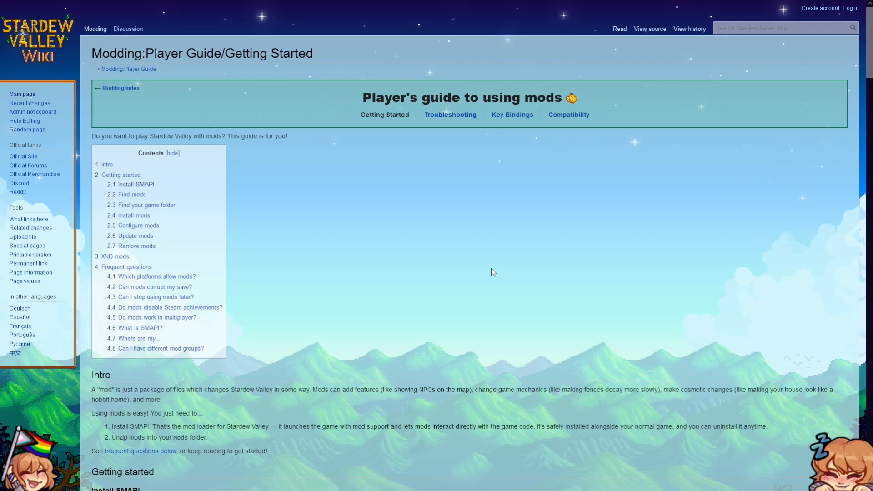
mouse_move(546, 276)
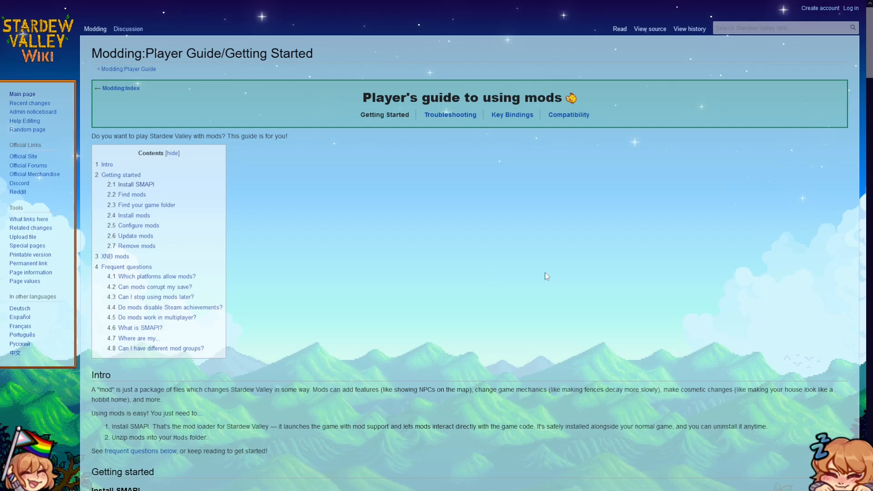